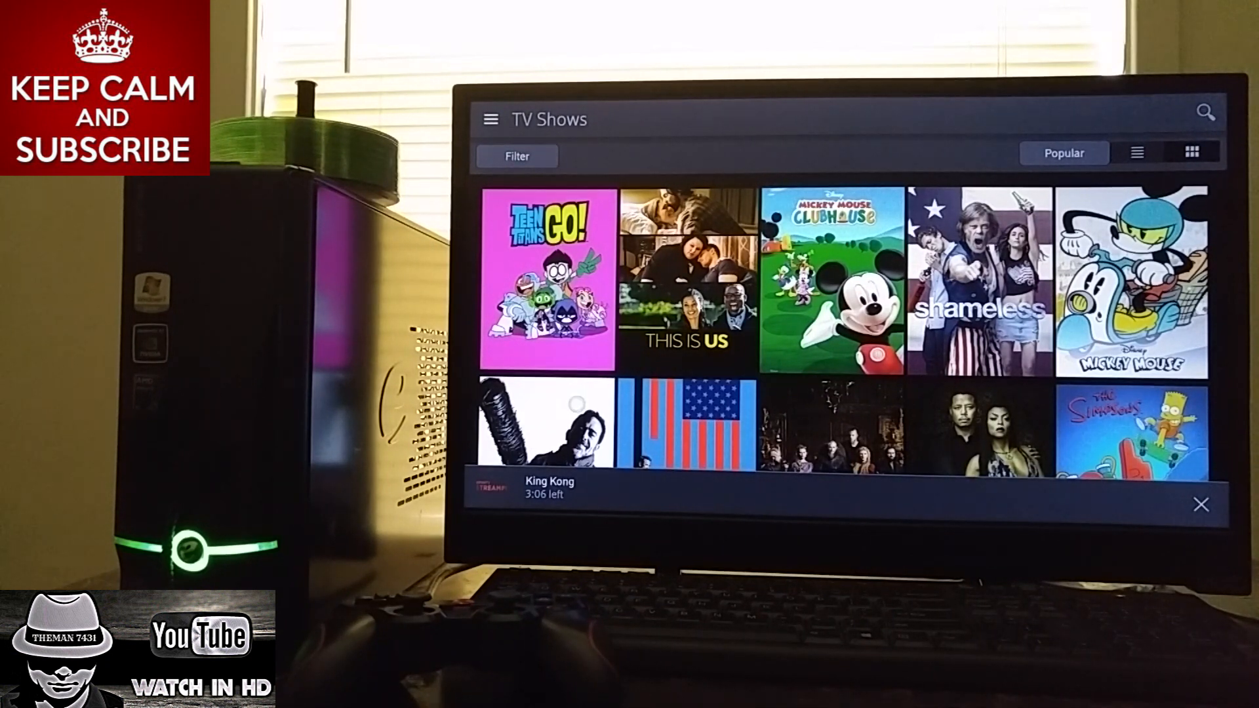
mouse_move(939, 409)
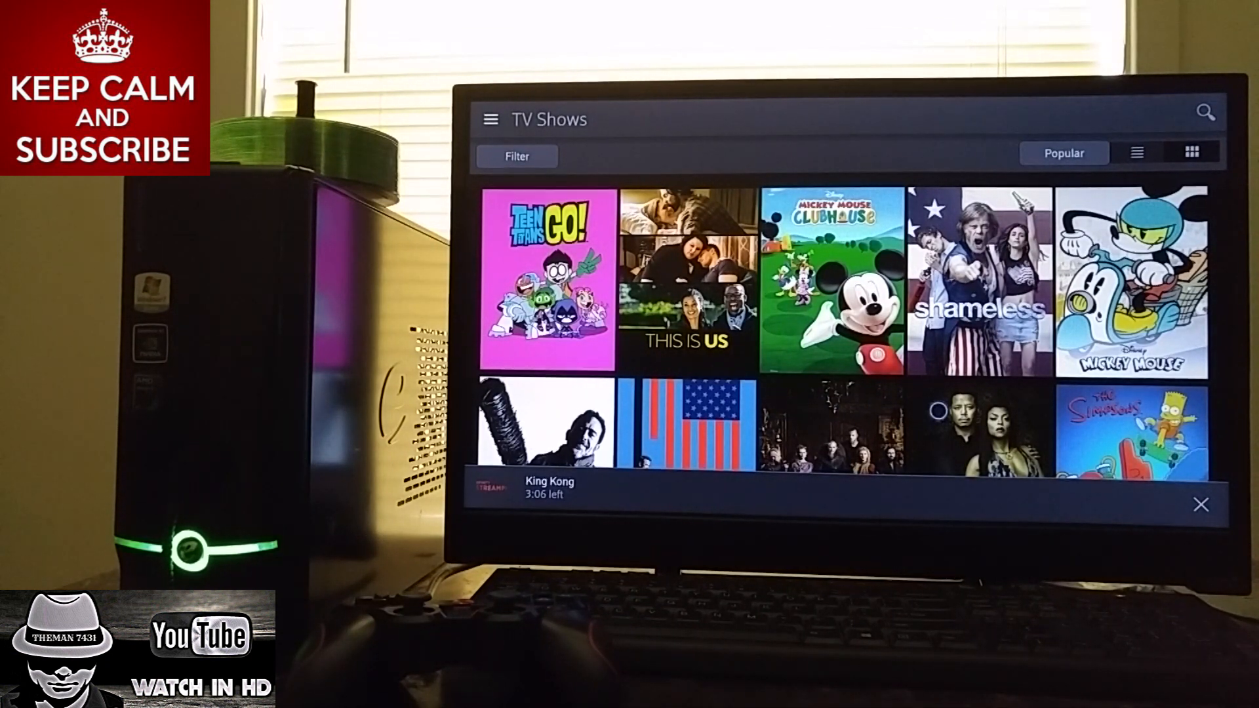